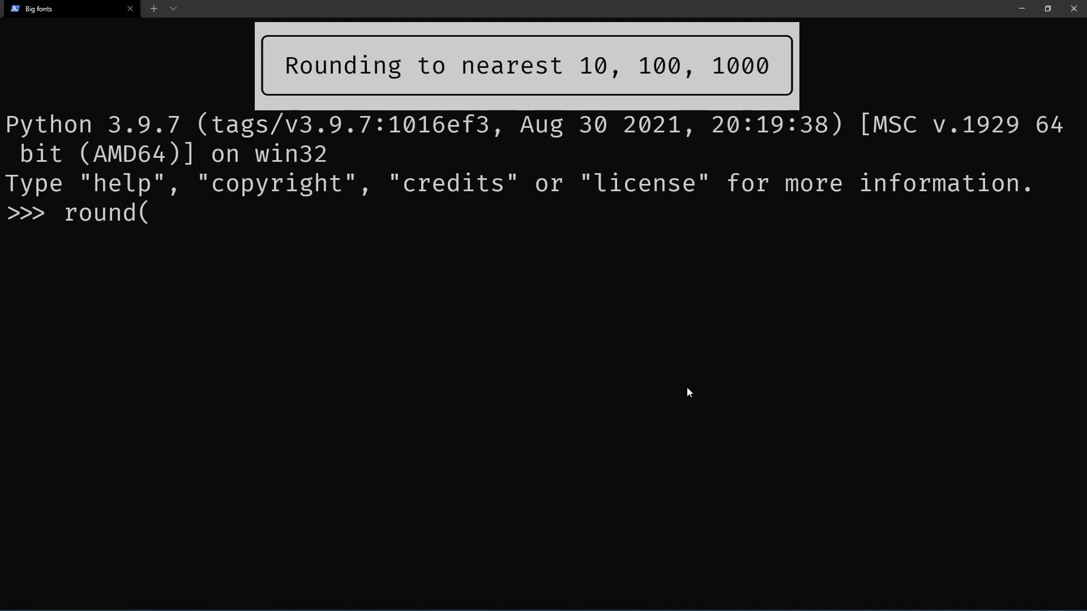
Step: Evaluate round(14.5) and round(14.57) to show rounding to whole numbers
type("14.5)")
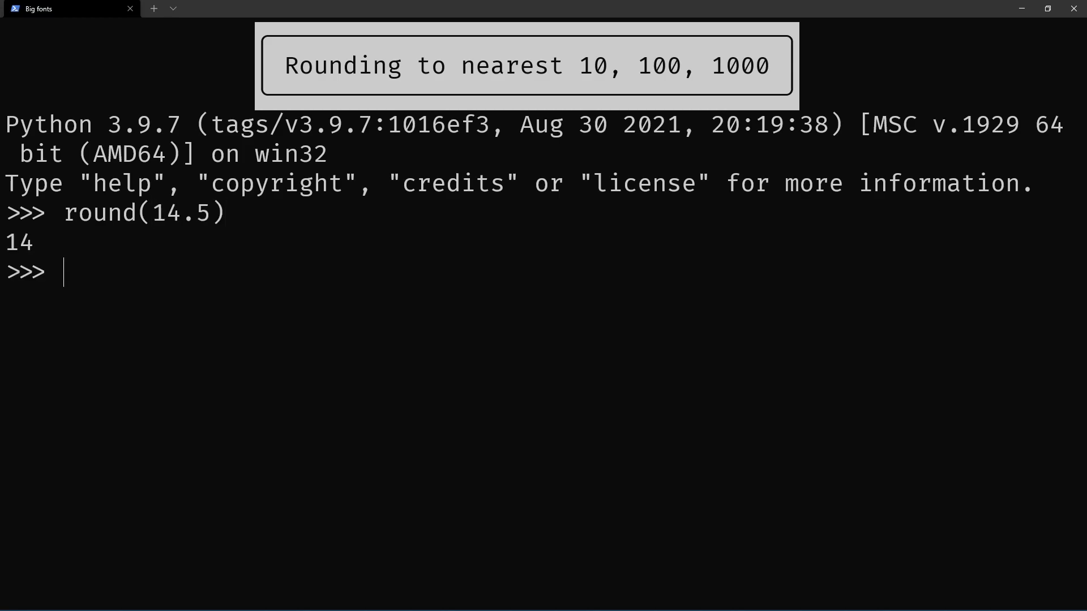
type("round(14.57)")
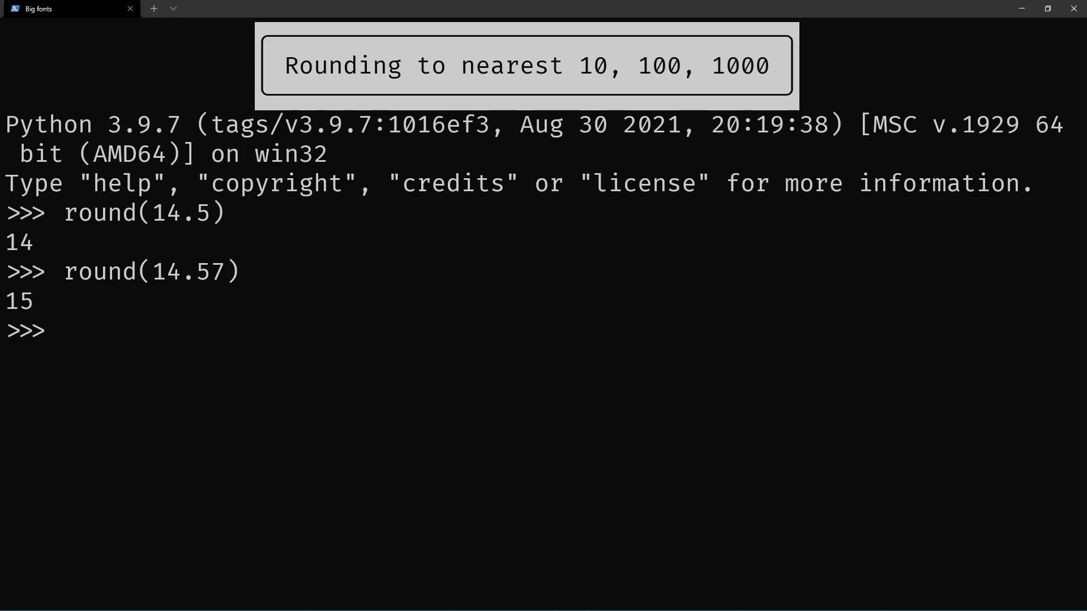
mouse_move(815, 319)
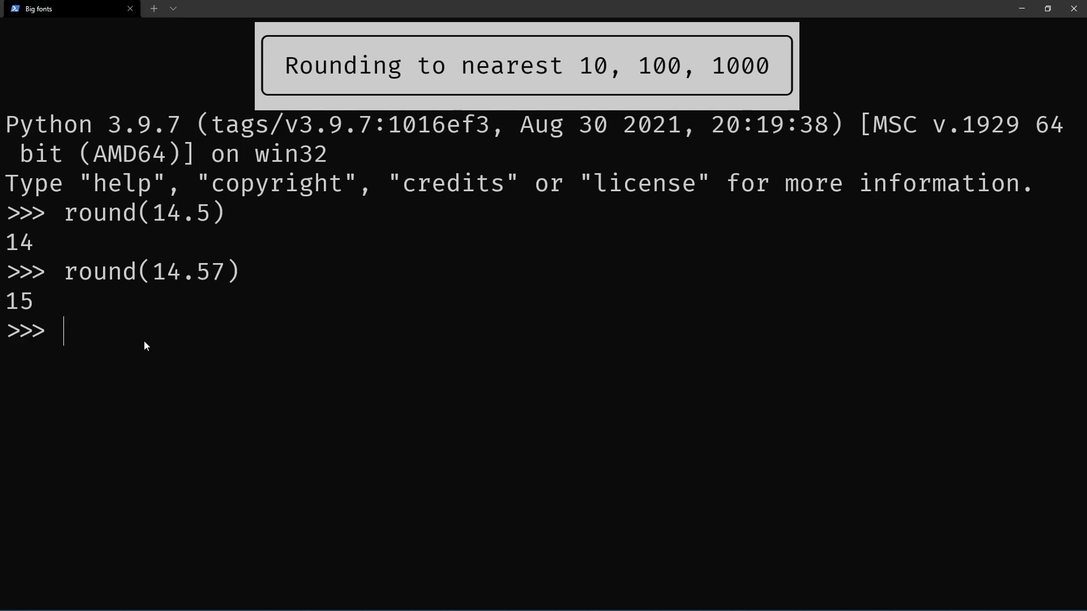
Step: Evaluate round(14.57, 1) giving 14.6 and round(14.1234, 3) giving 14.123
type("round(1")
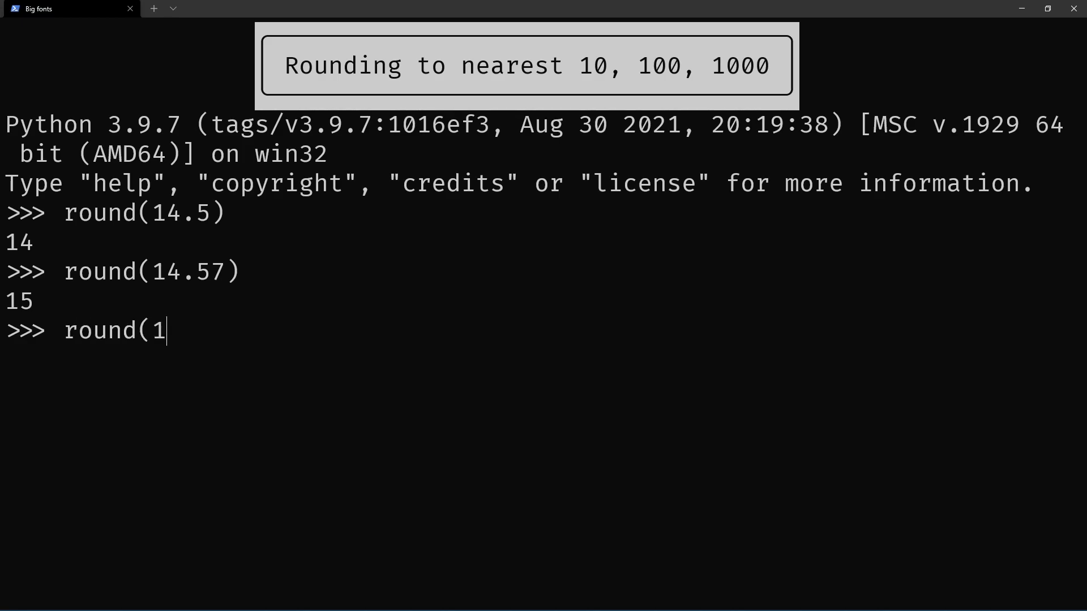
type("4.56,")
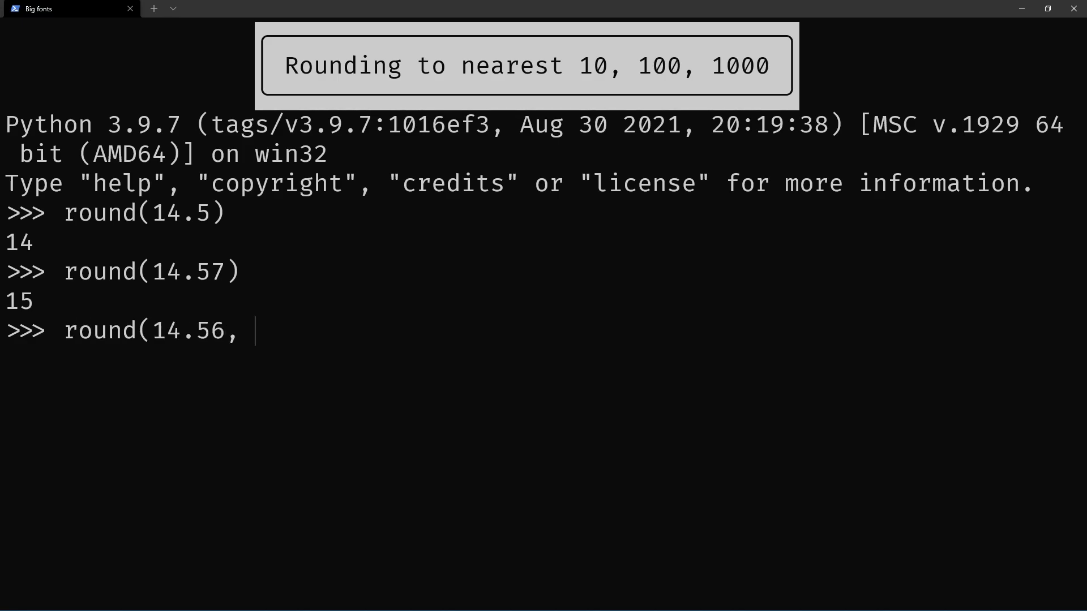
type("1)")
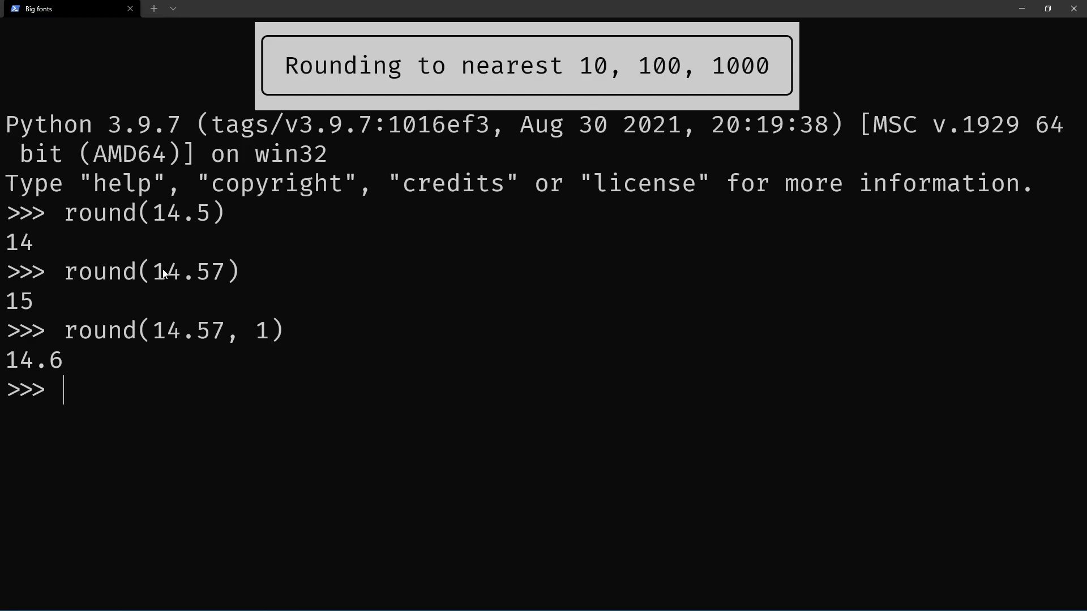
mouse_move(217, 336)
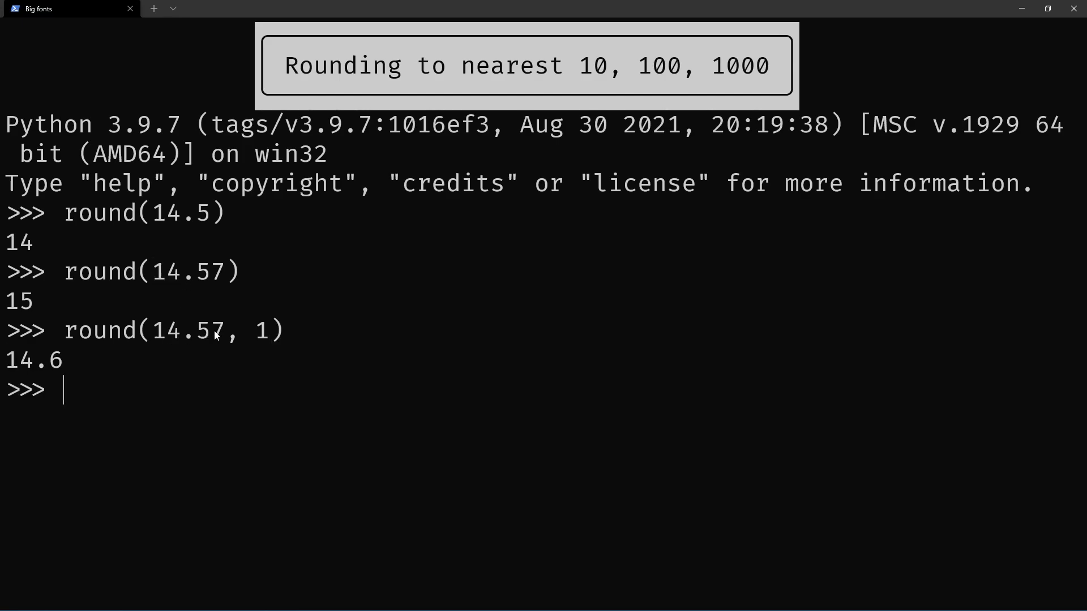
double_click(165, 329)
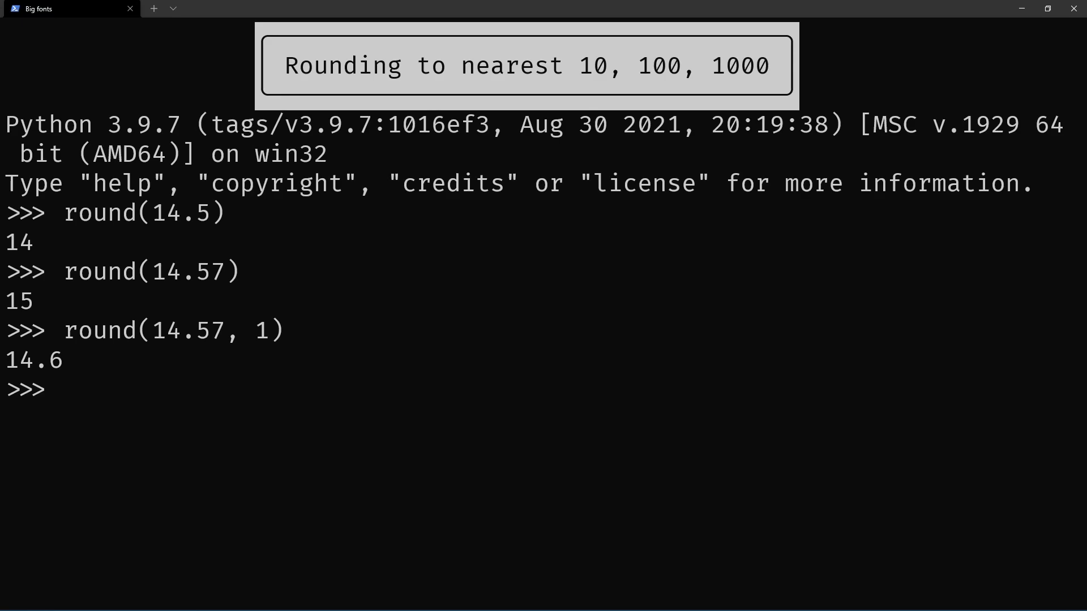
type("round(14.1234, 3")
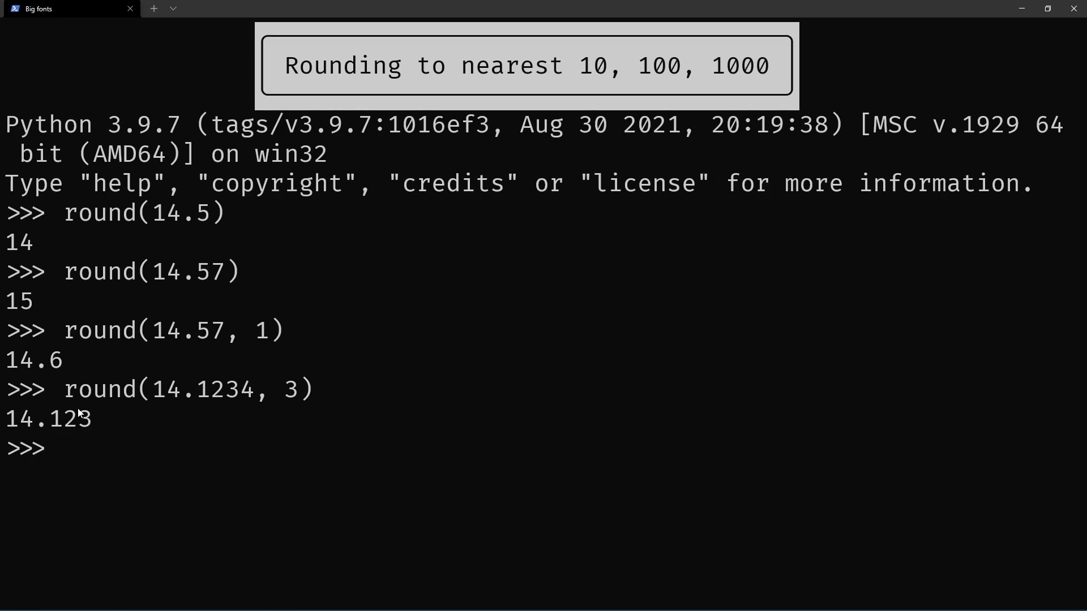
Step: Evaluate round(12, -1) giving 10 and round(18, -1) giving 20
type("round")
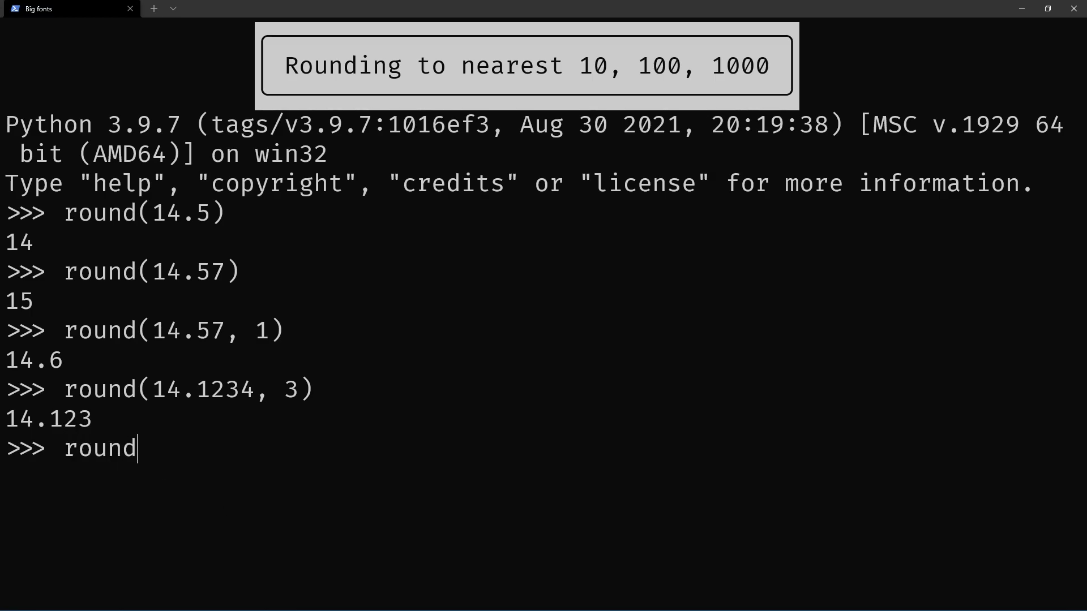
type("(")
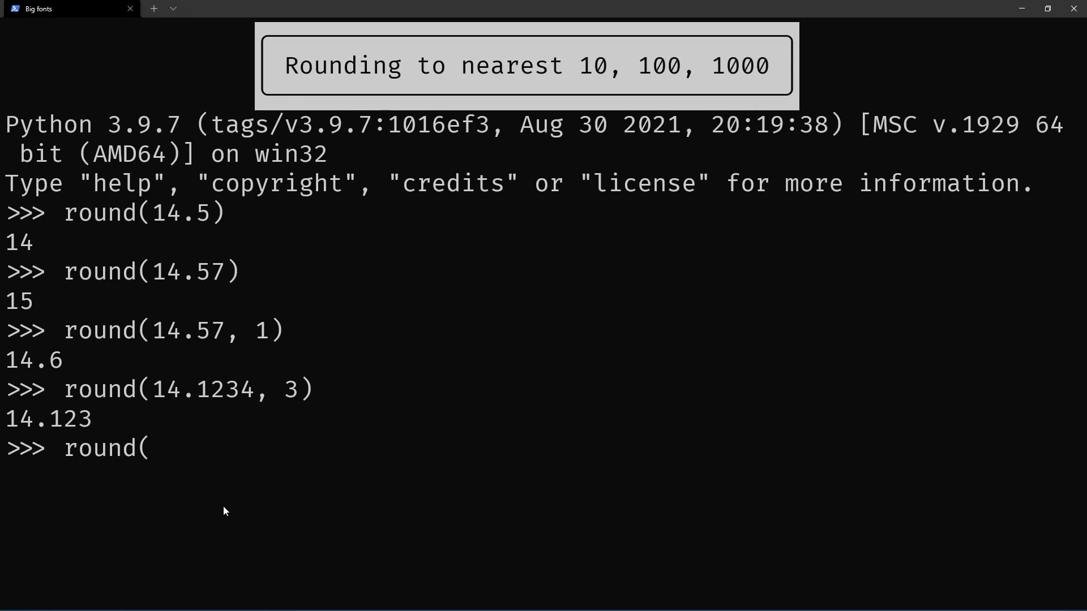
type("12, -1)")
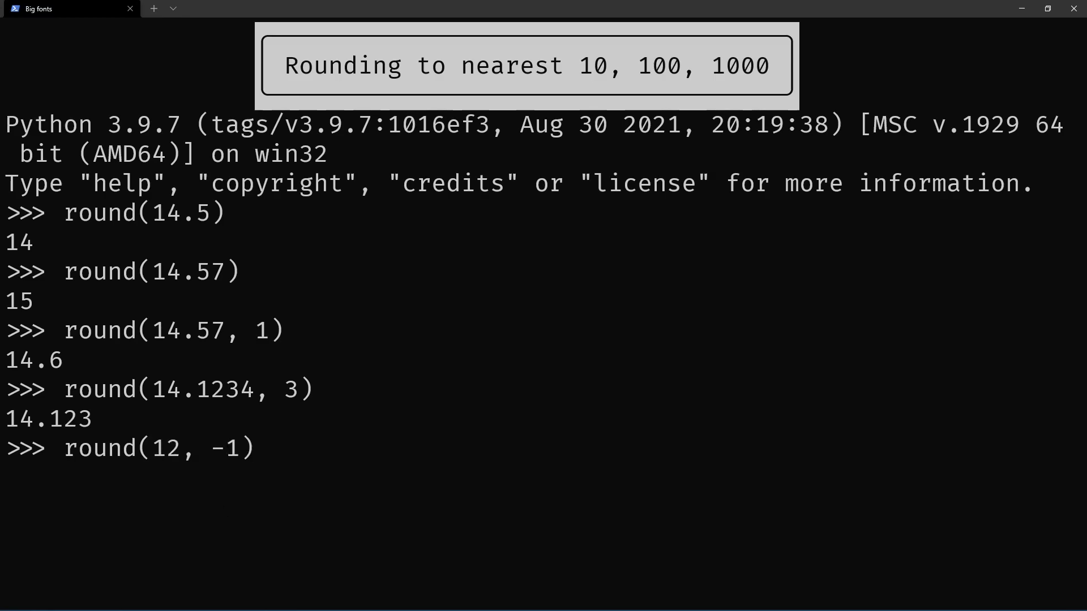
key("Enter")
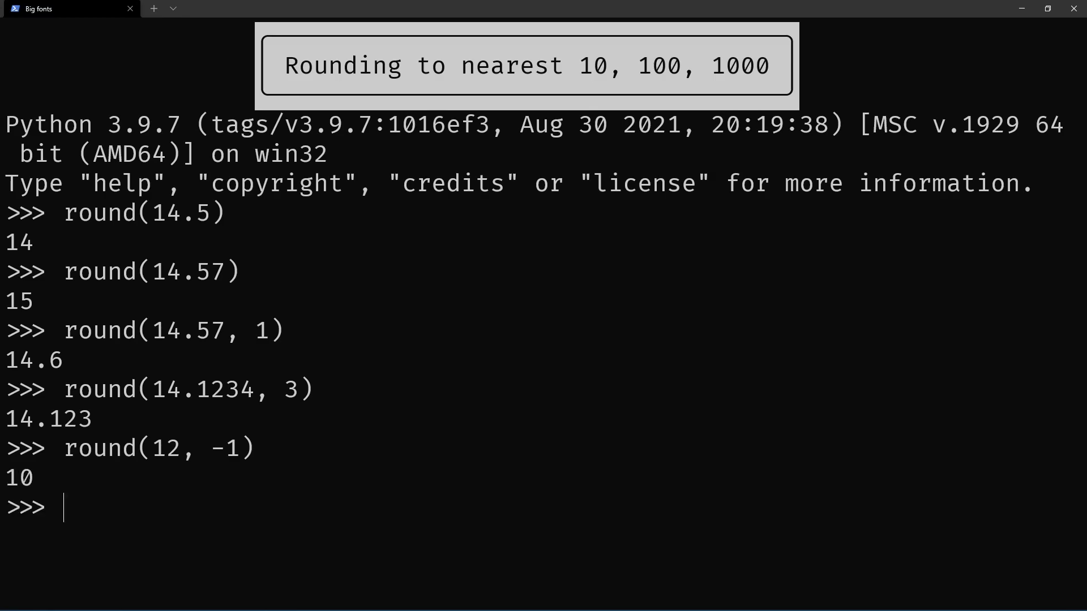
double_click(224, 447)
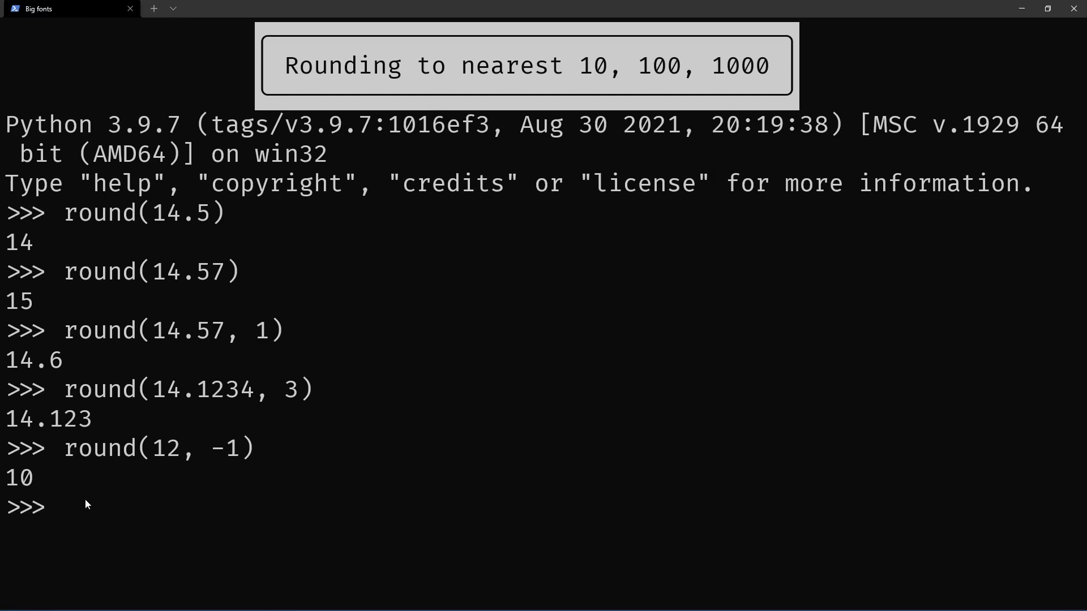
type("round(18, -1")
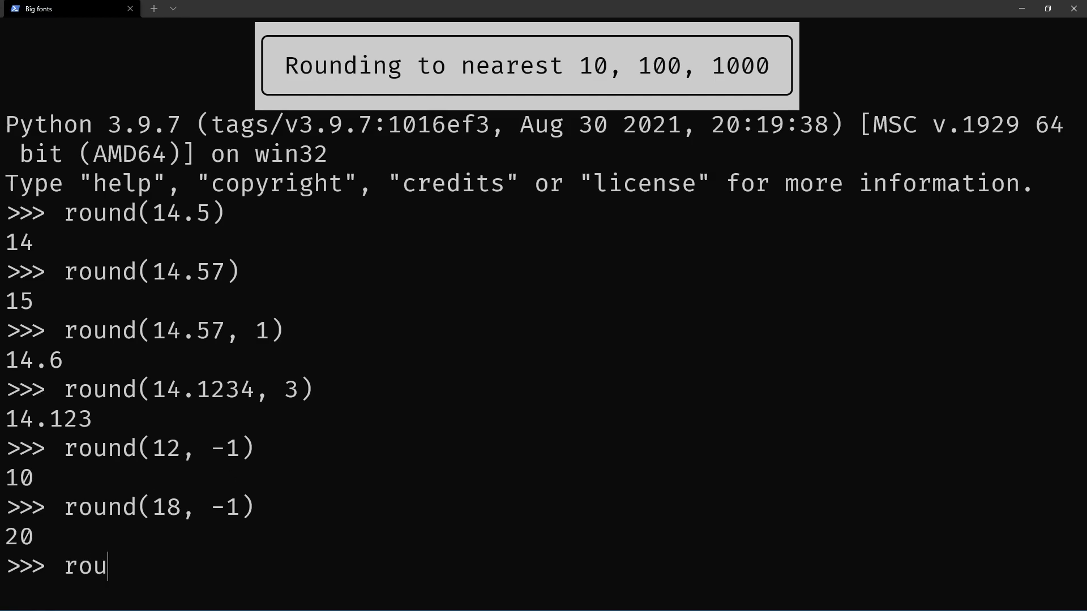
Step: Evaluate round(123, -2) giving 100 and round(199, -2) giving 200
type("nd(123, -2")
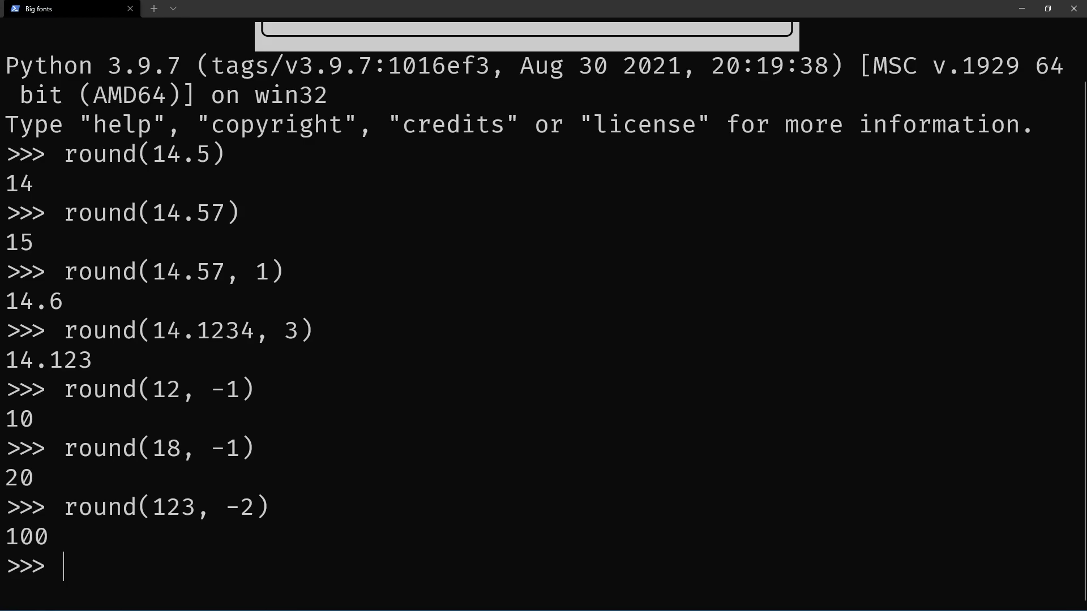
type("round(19, -2)")
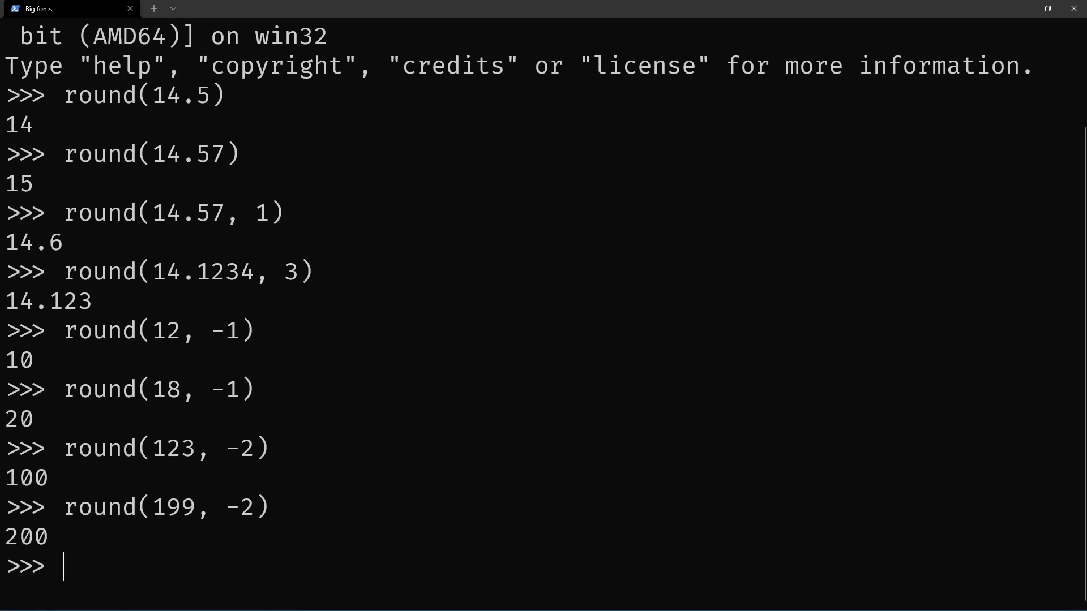
Step: Evaluate round(1234, -3) giving 1000 and round(8834, -3) giving 9000
type("round(")
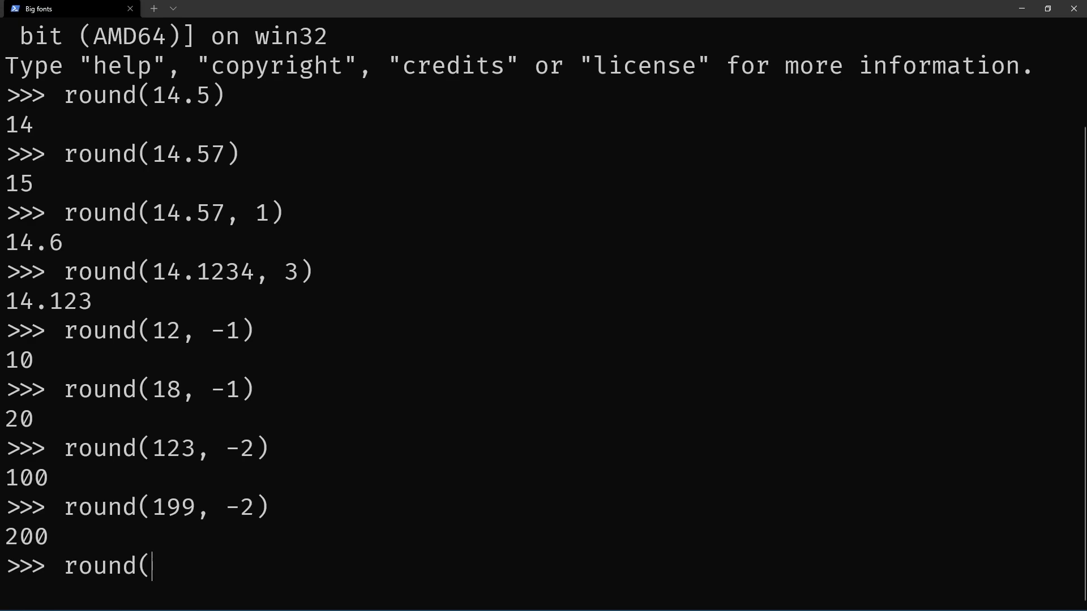
type("12")
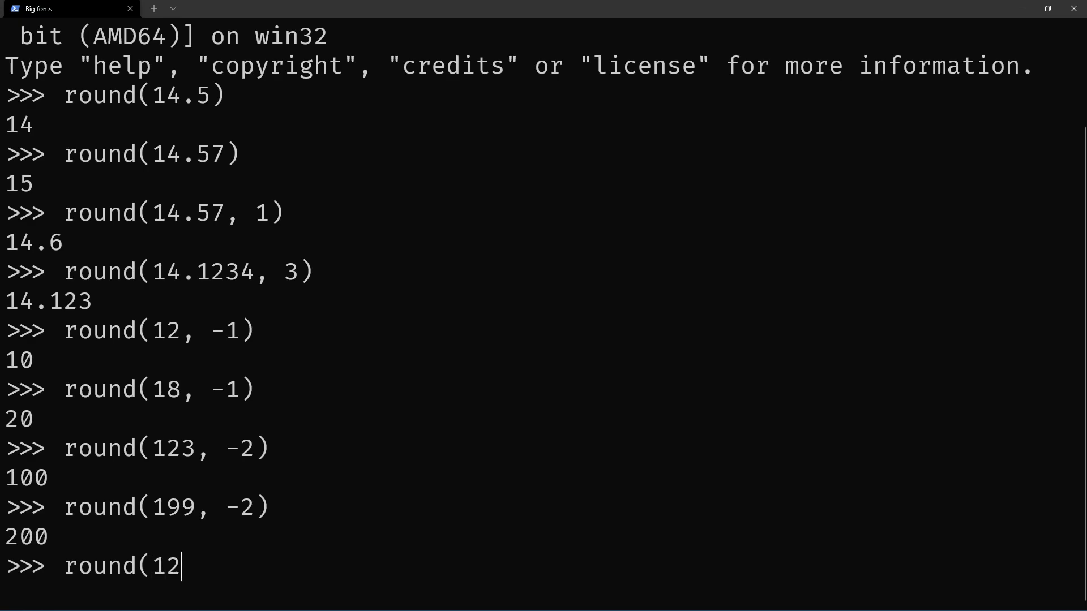
type("34, -3)")
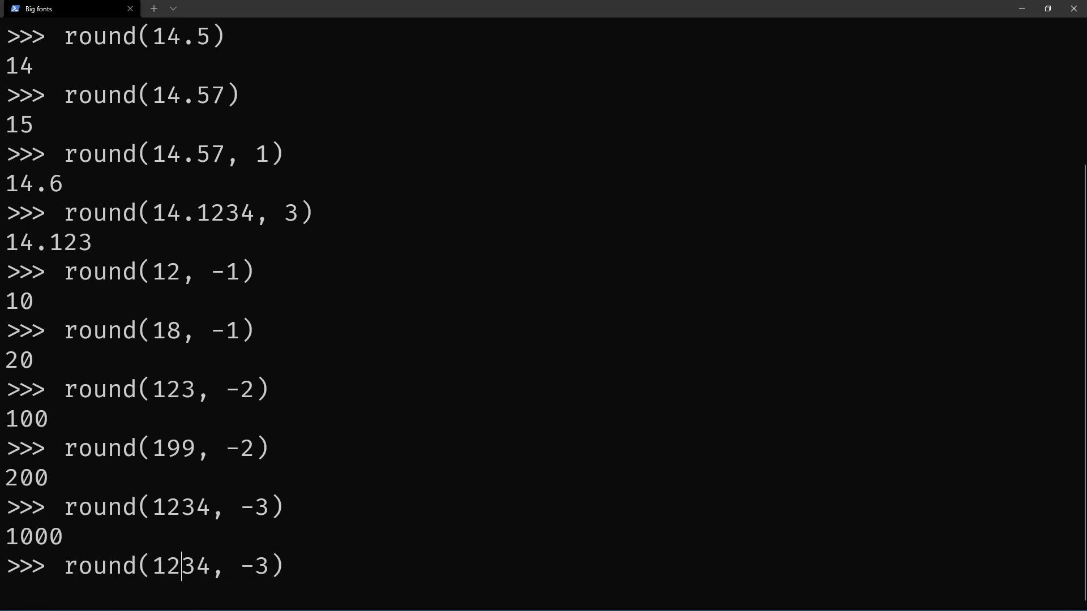
type("88")
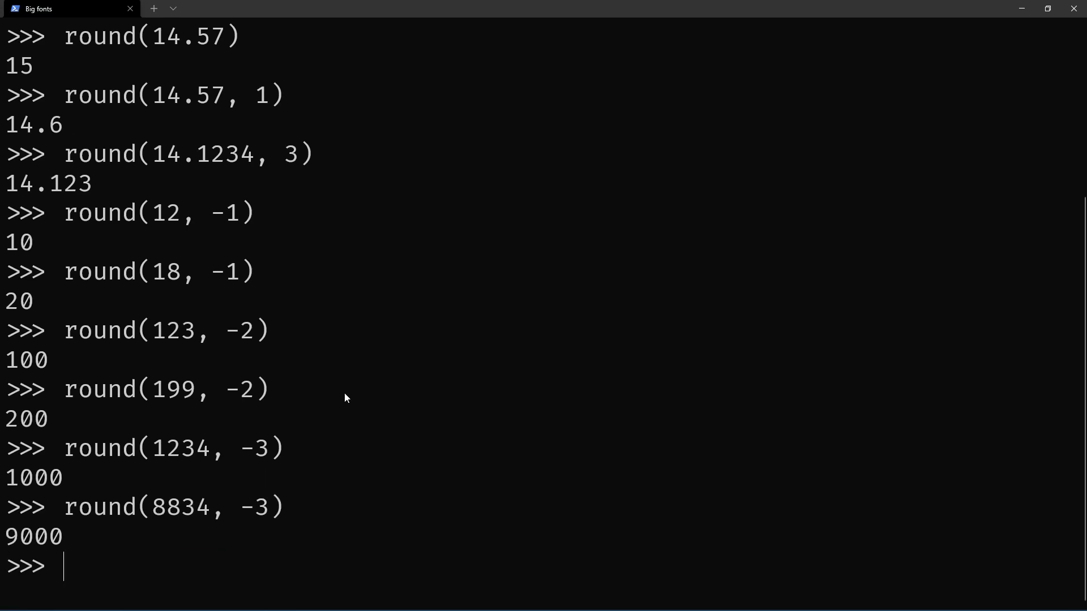
left_click_drag(64, 270, 251, 507)
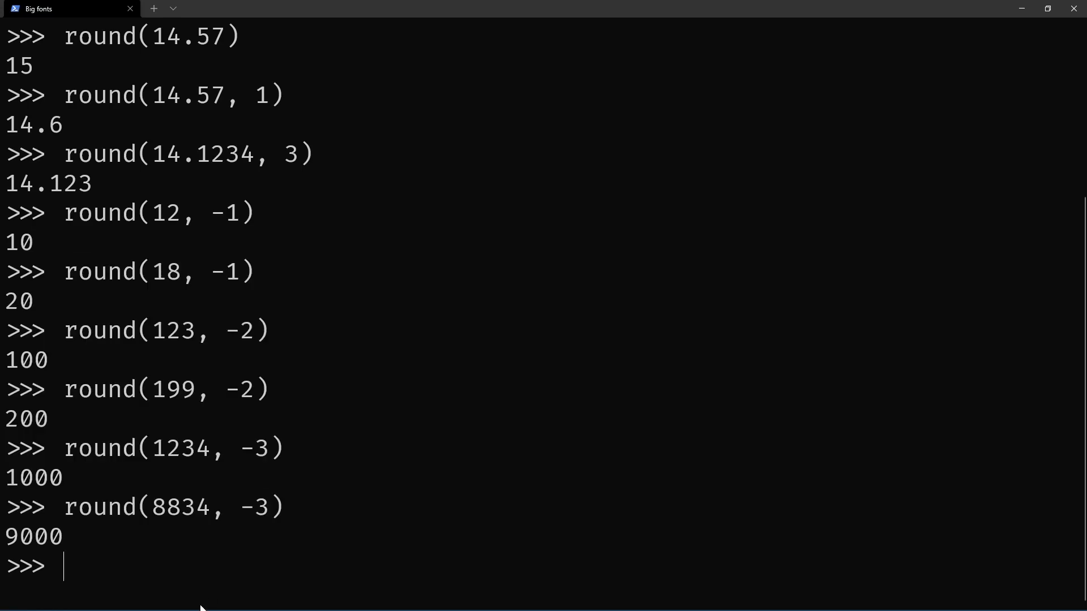
mouse_move(97, 560)
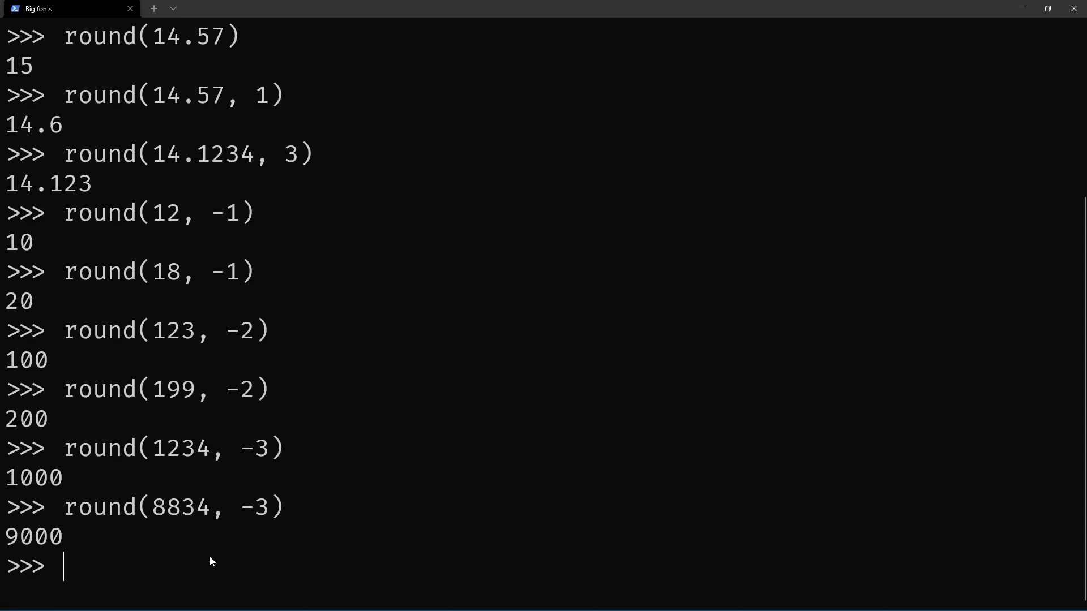
Step: Set n = 8834 and evaluate n // pow(10, 3) * pow(10, 3) giving 8000
type("n = 8834")
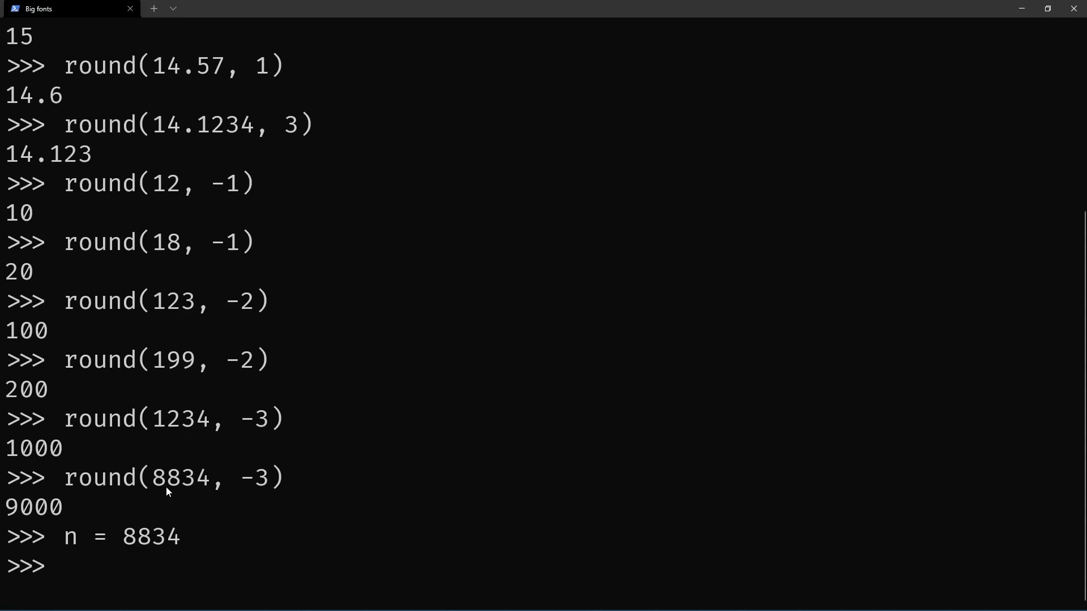
type("n /")
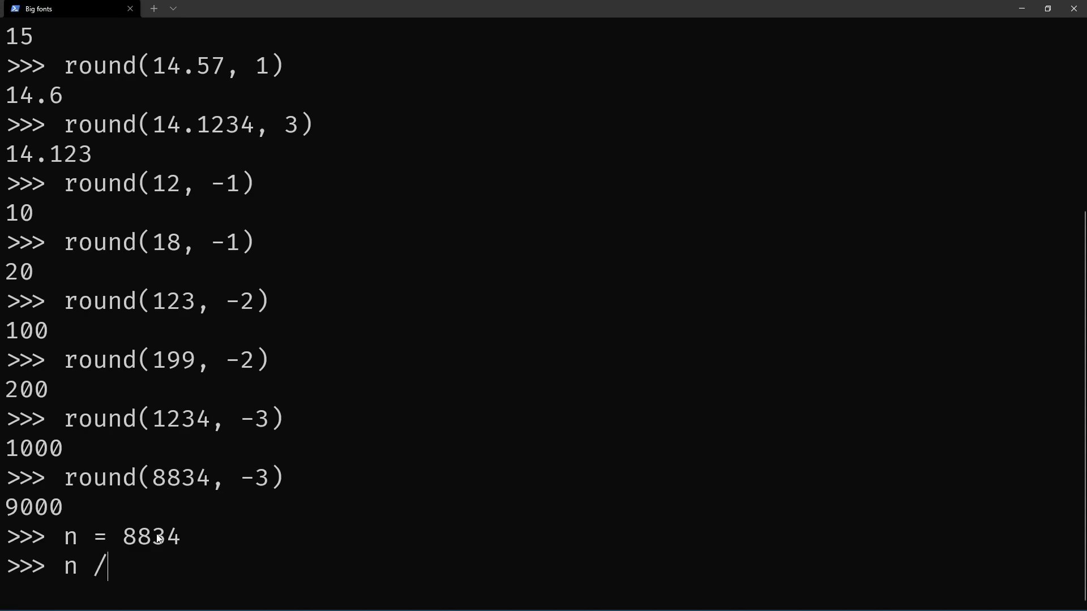
type("/ pow(")
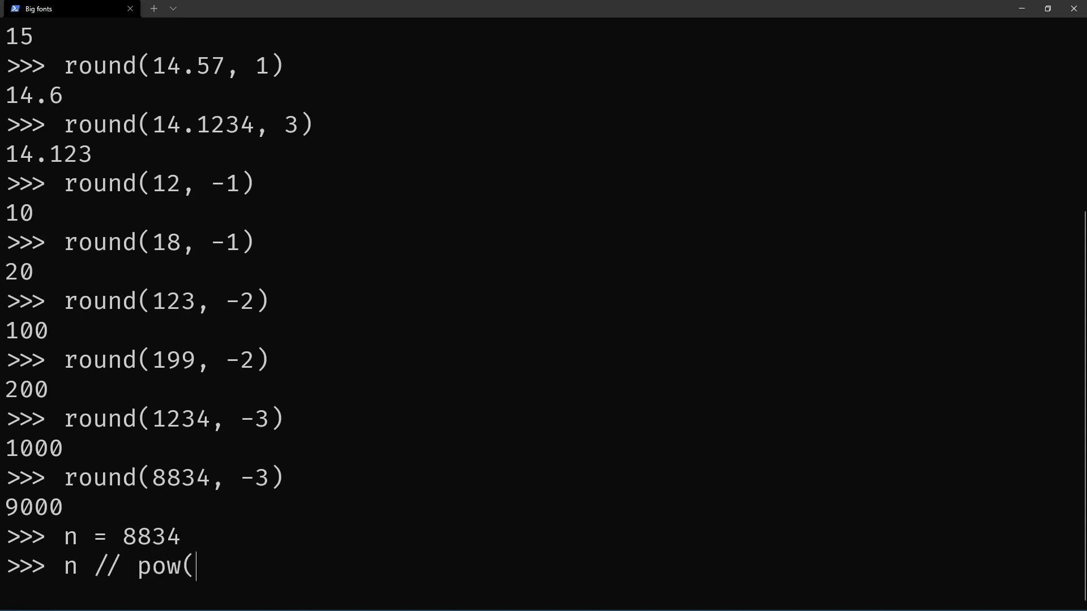
type("10, 3)")
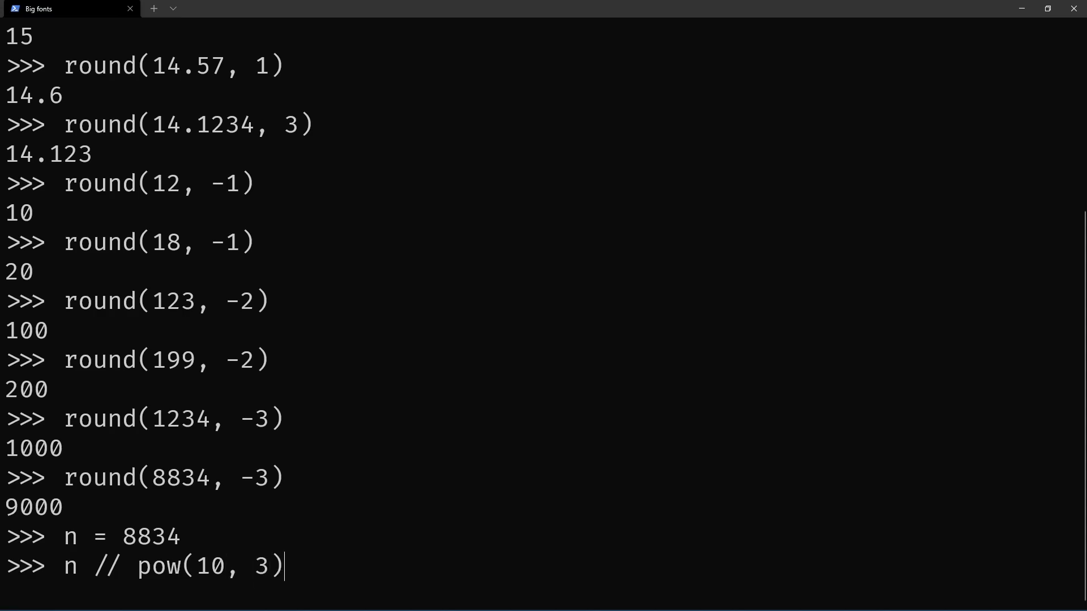
double_click(255, 477)
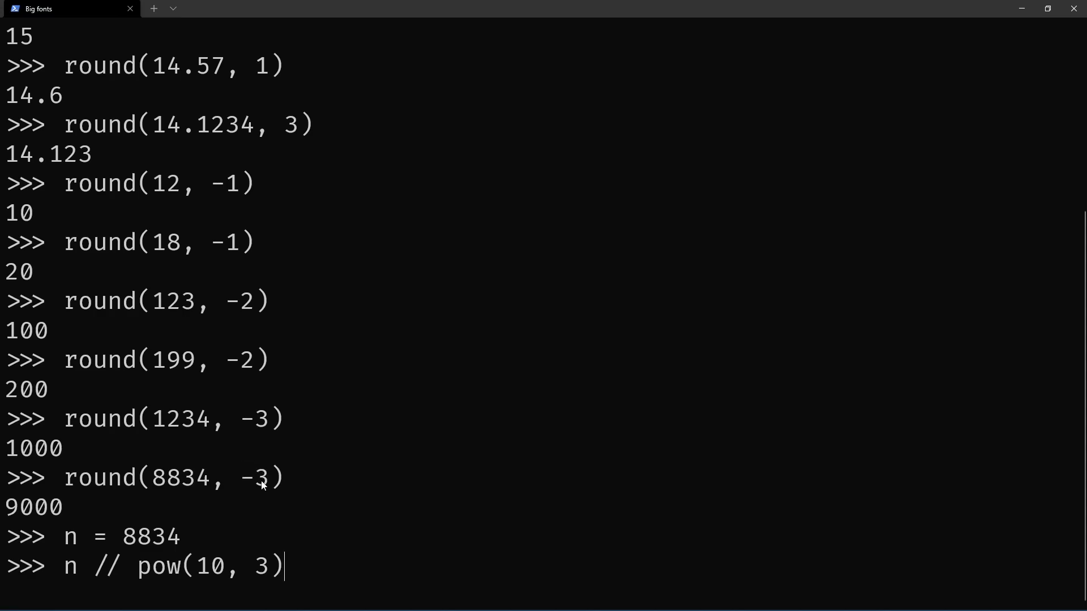
mouse_move(303, 566)
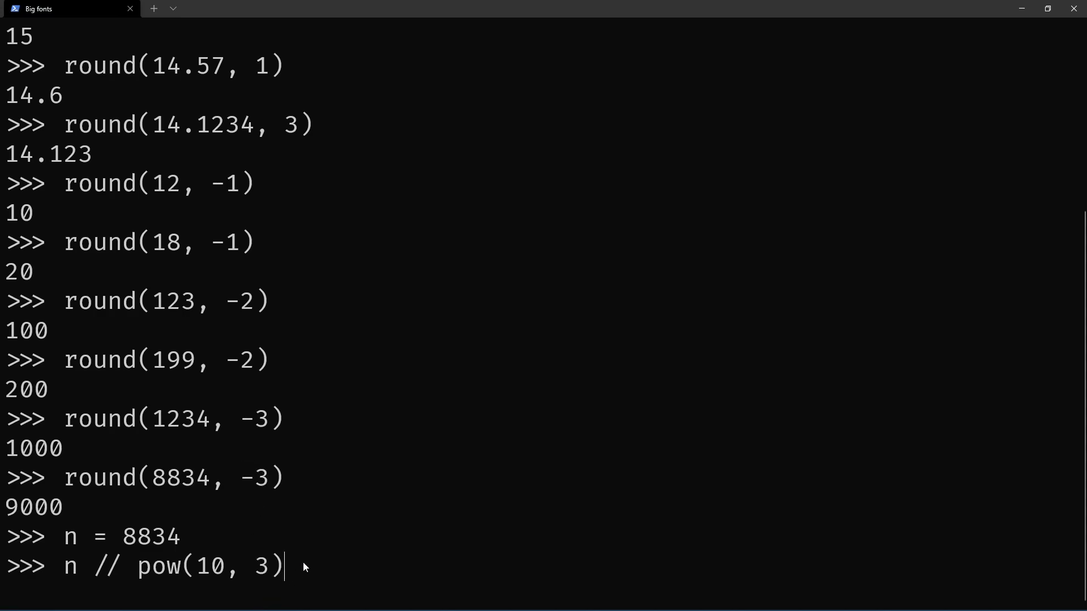
type("* pow(10, 3")
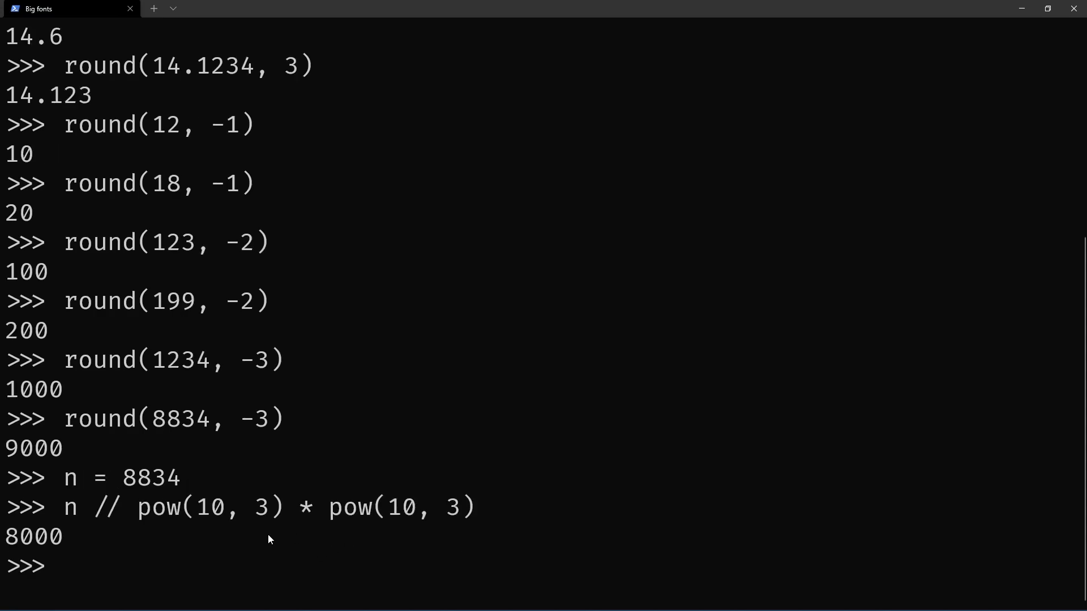
mouse_move(80, 512)
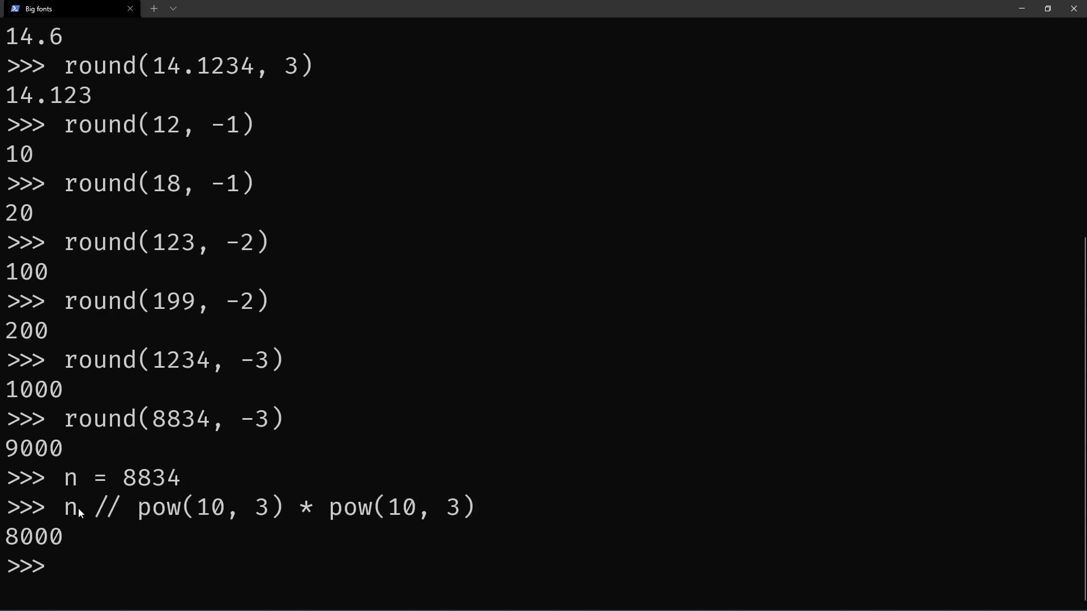
mouse_move(239, 489)
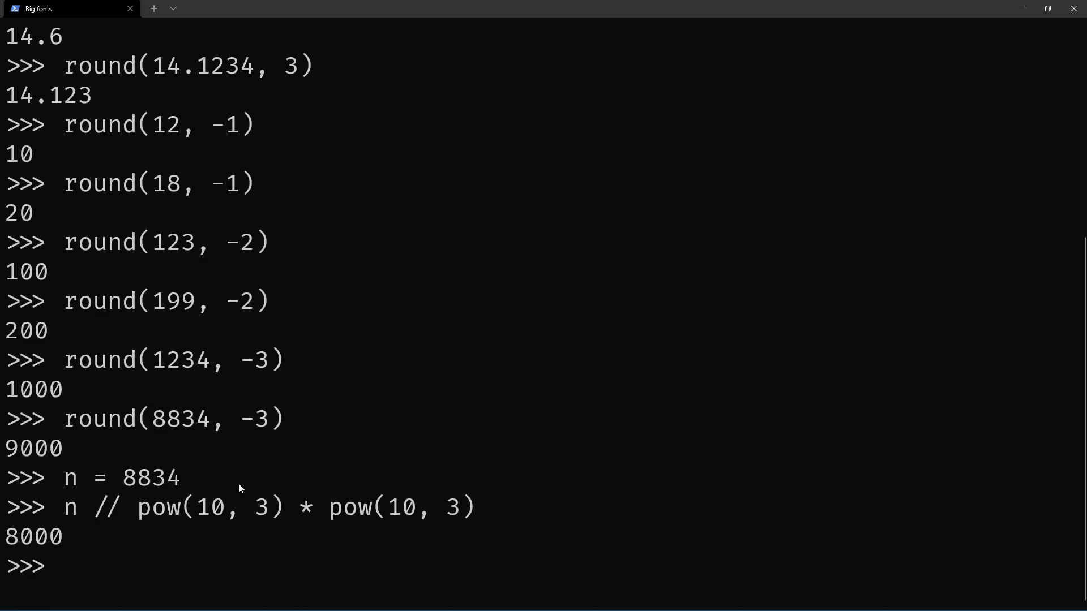
Step: Evaluate round(n / pow(10, 3)) * pow(10, 3) giving 9000
type("n // pow(10, 3) * pow(10, 3)")
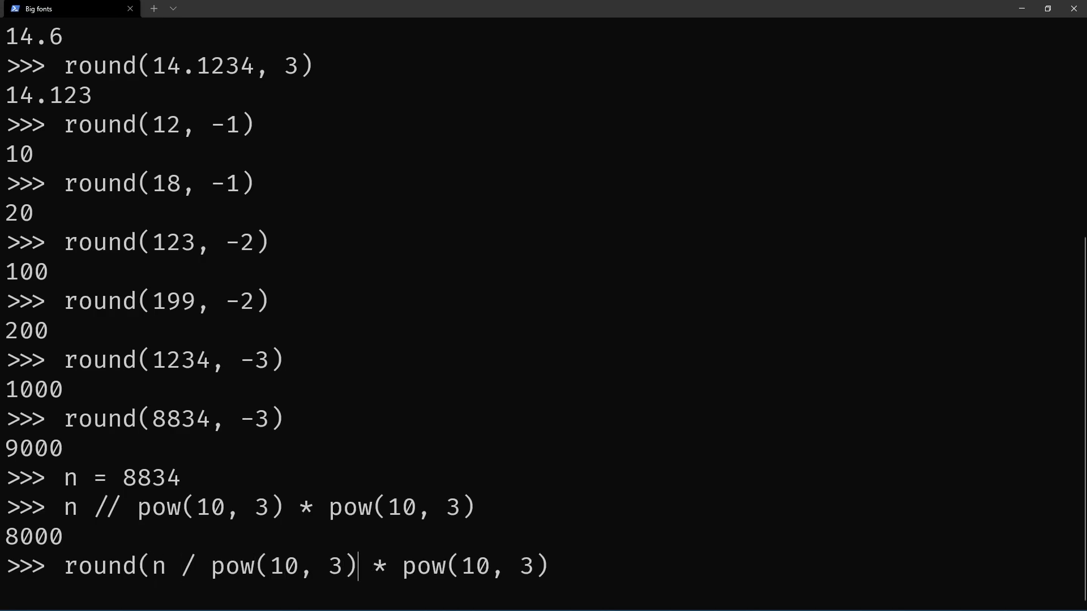
type(")")
key("Return")
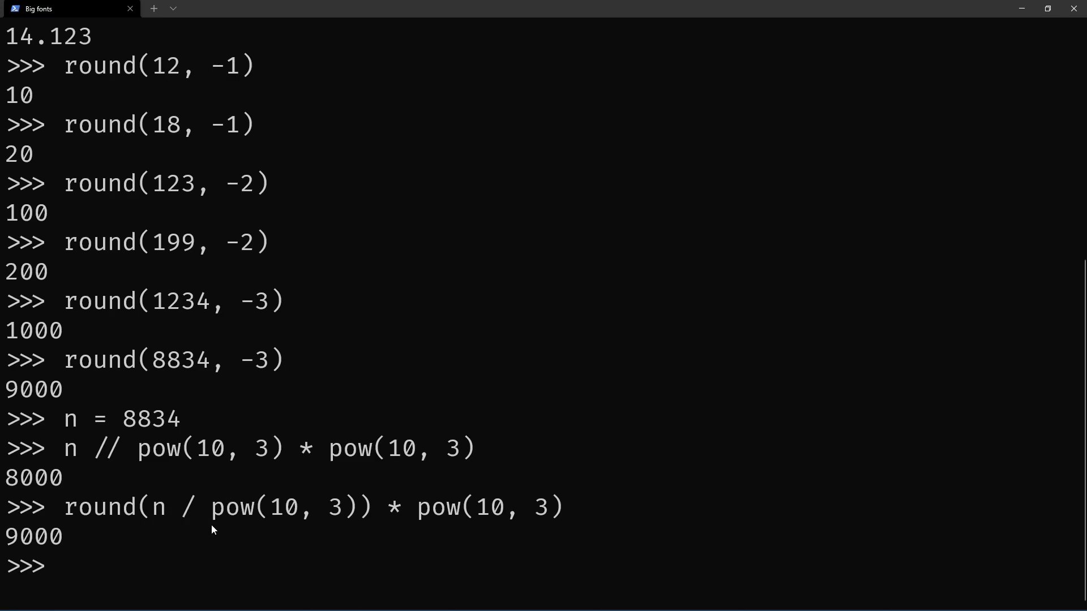
type("n / pow(10, 3")
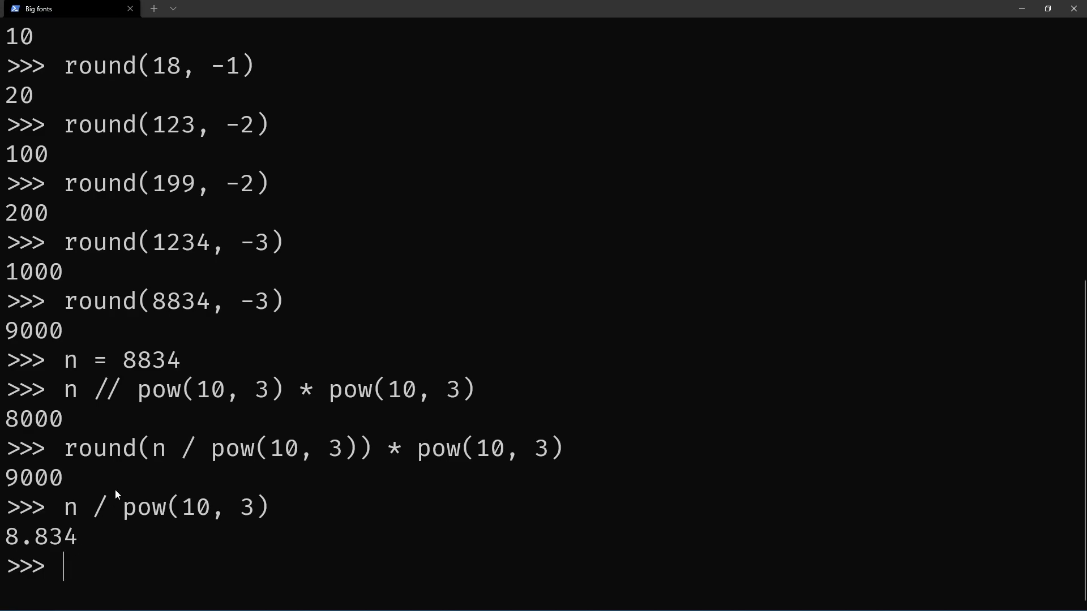
Step: Evaluate n / pow(10, 3) as 8.834 and round(n / pow(10, 3)) as 9
double_click(196, 507)
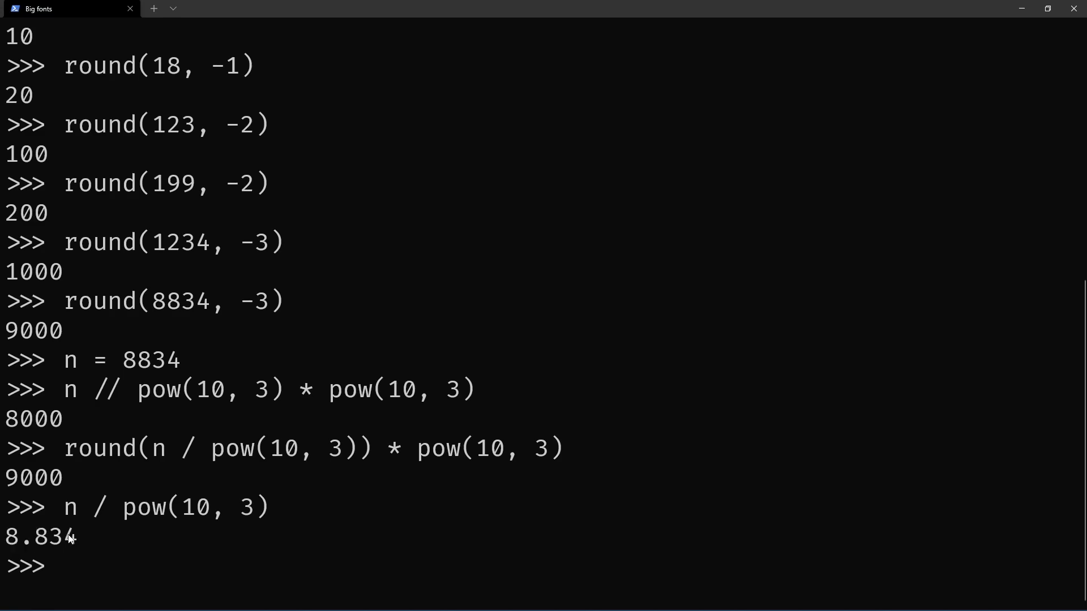
left_click_drag(64, 448, 371, 447)
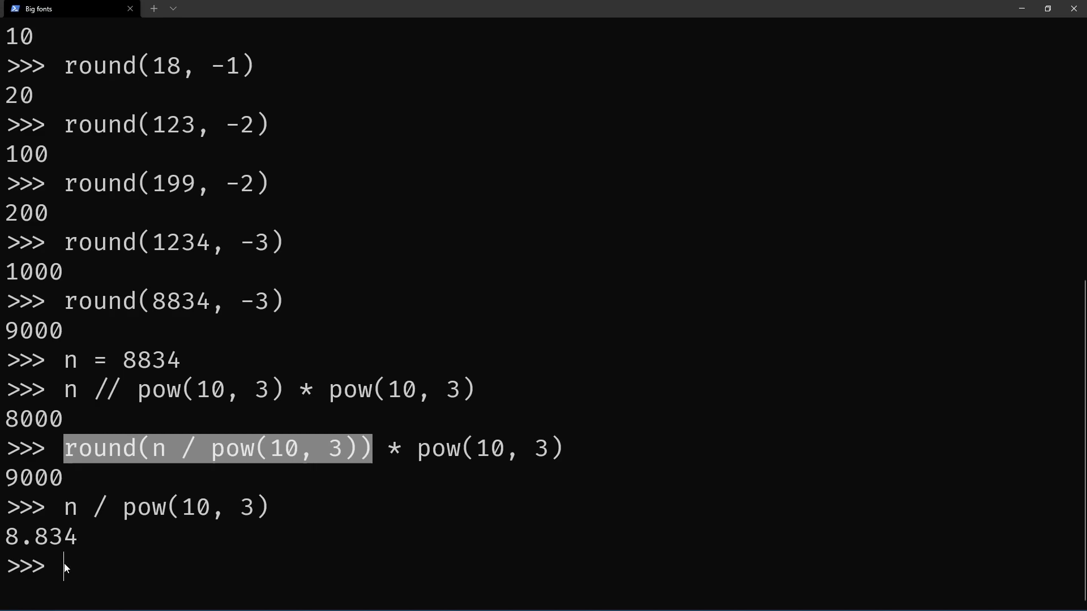
type("n / pow(10, 3))")
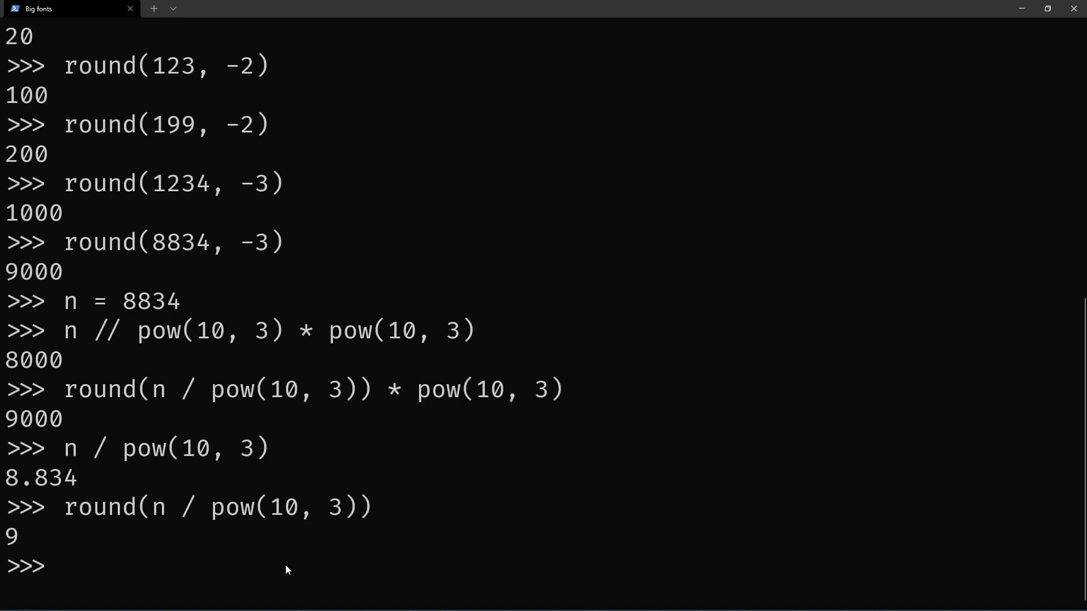
mouse_move(133, 552)
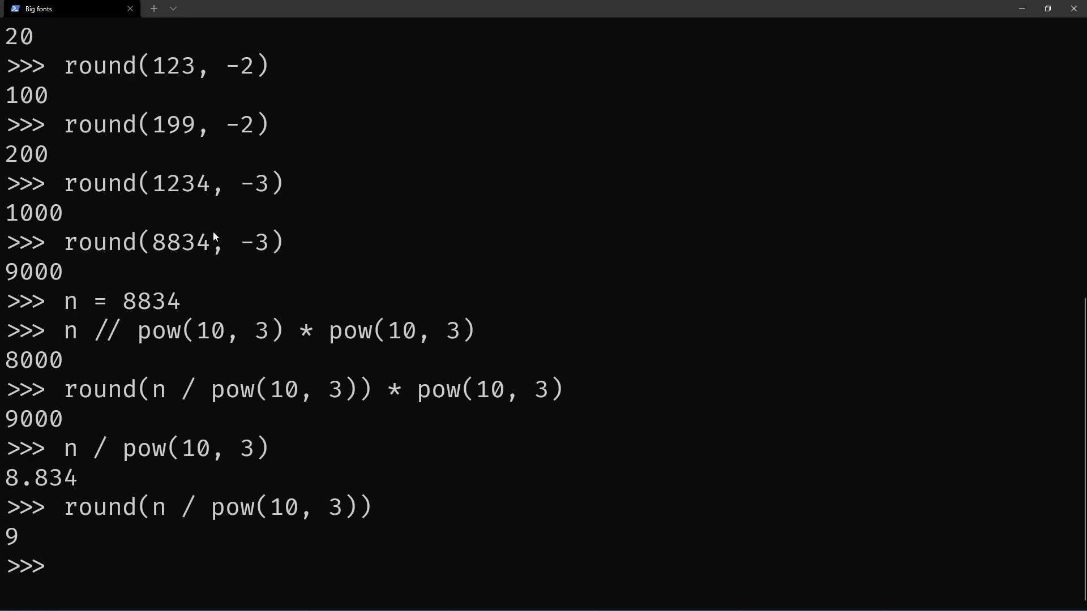
double_click(255, 242)
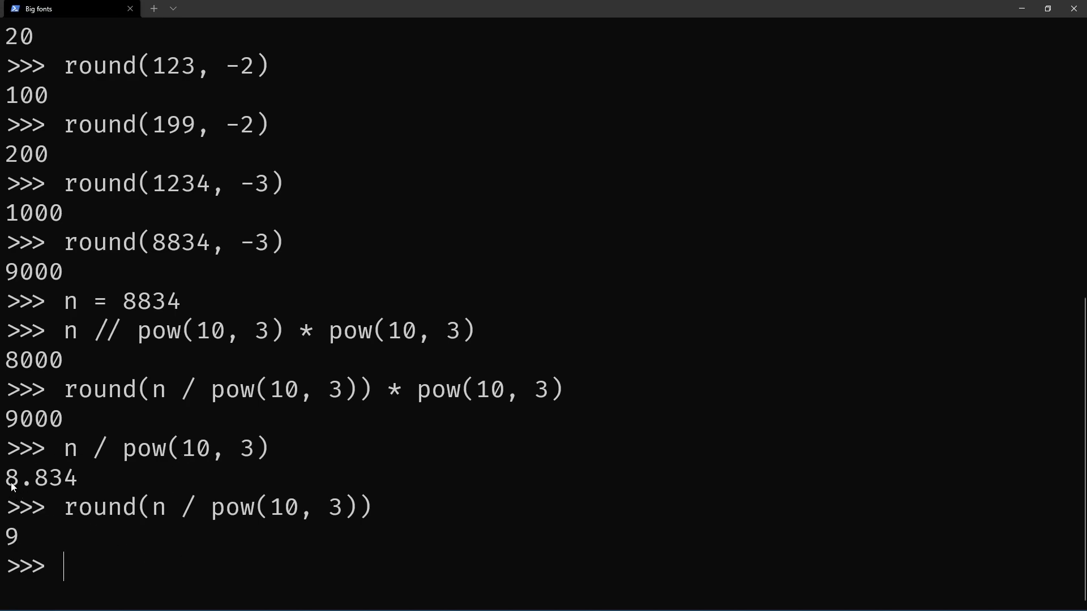
mouse_move(88, 558)
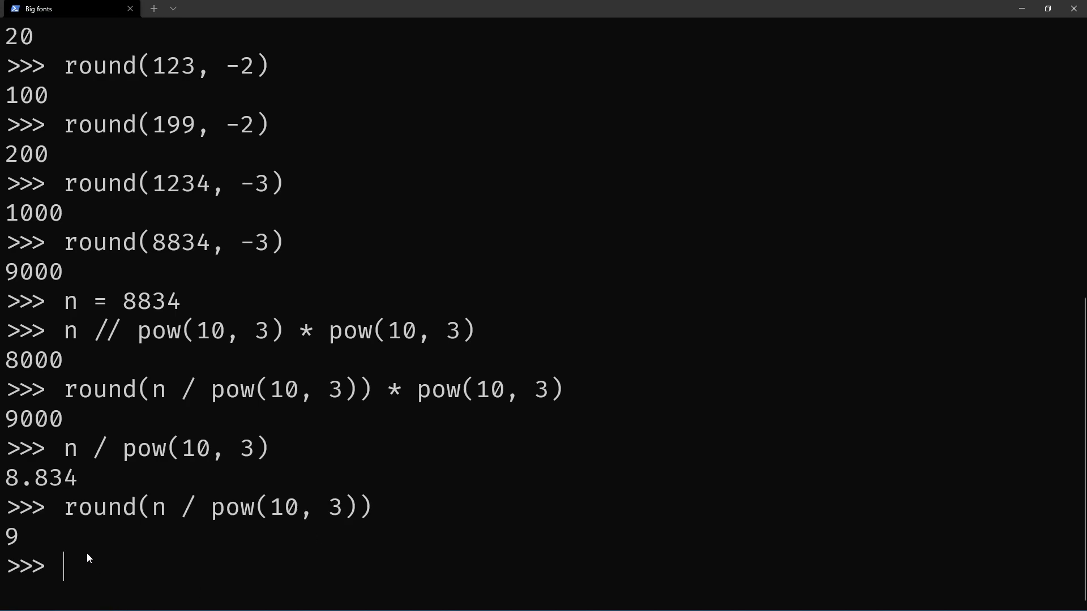
mouse_move(76, 565)
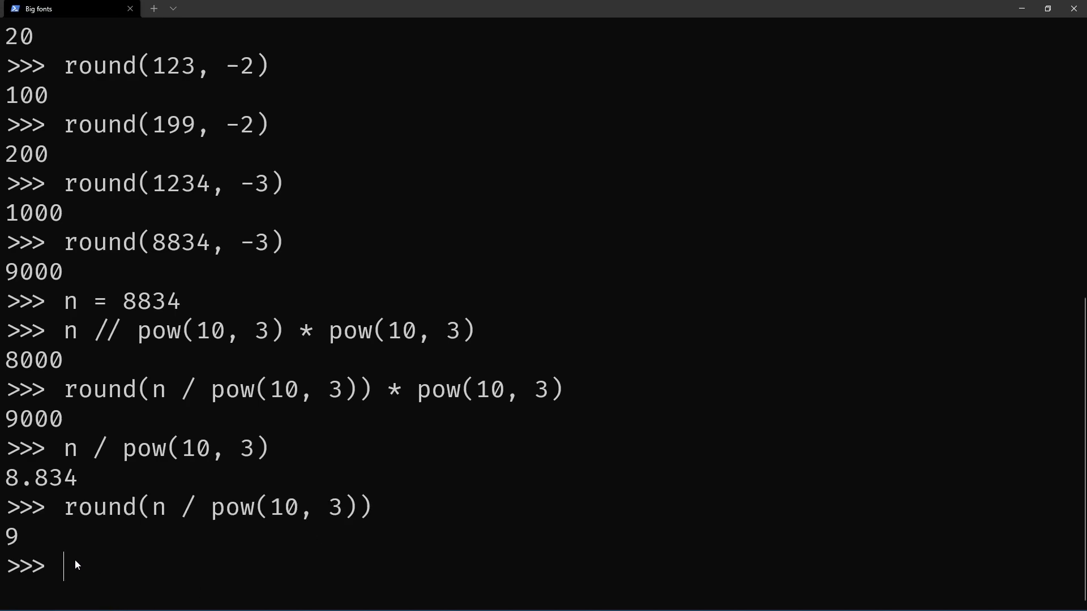
mouse_move(62, 493)
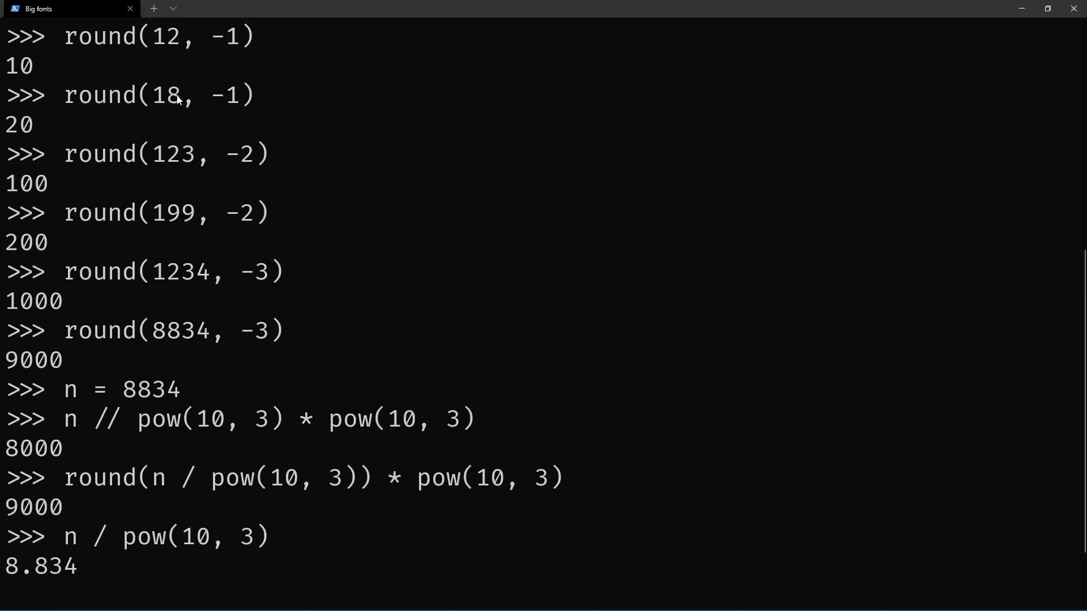
scroll("down", 3)
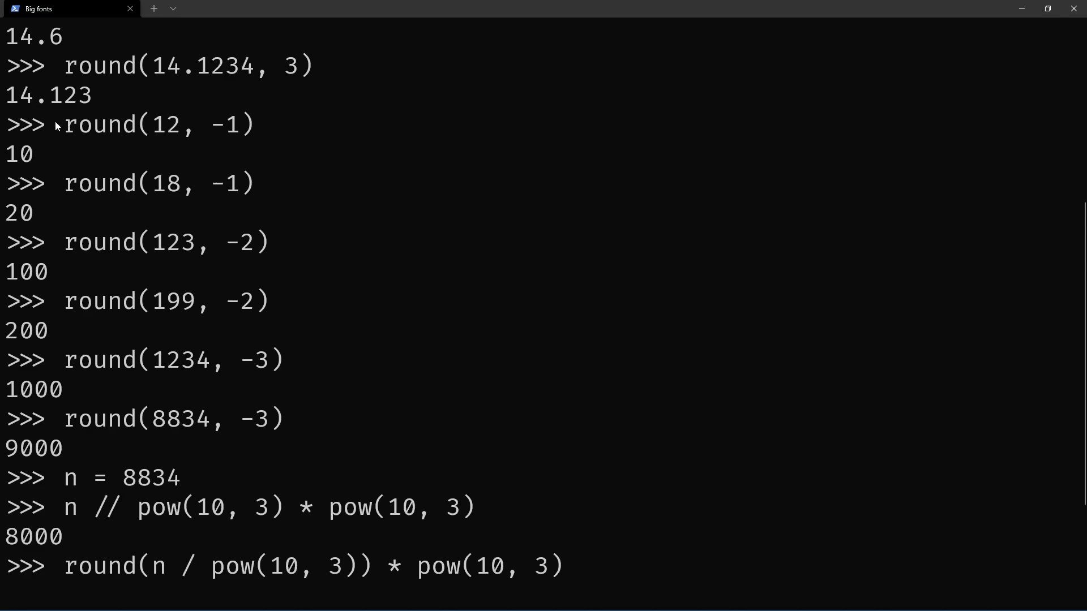
left_click_drag(59, 123, 90, 457)
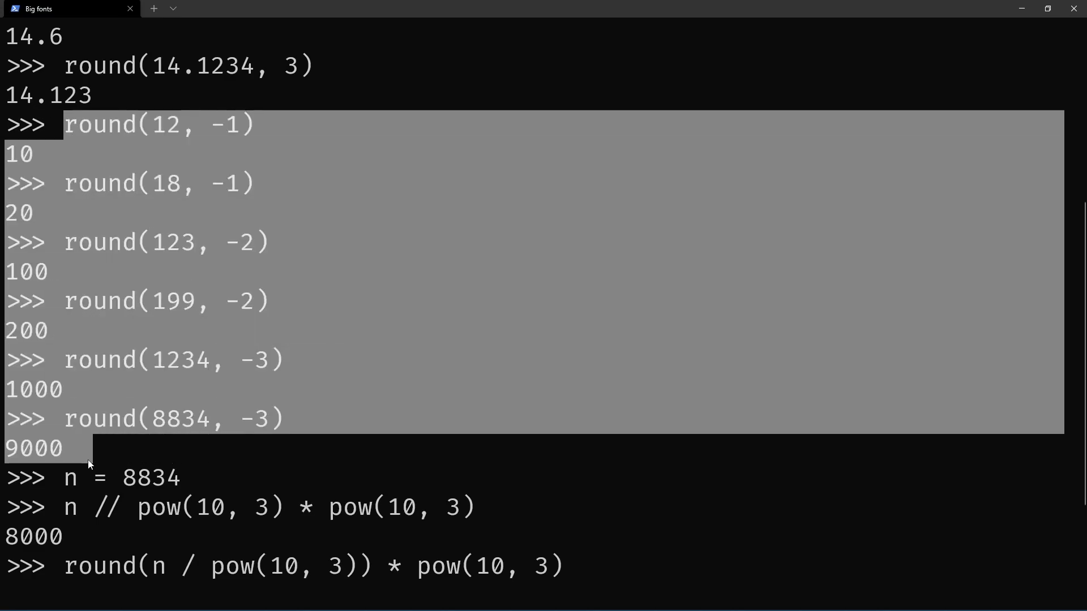